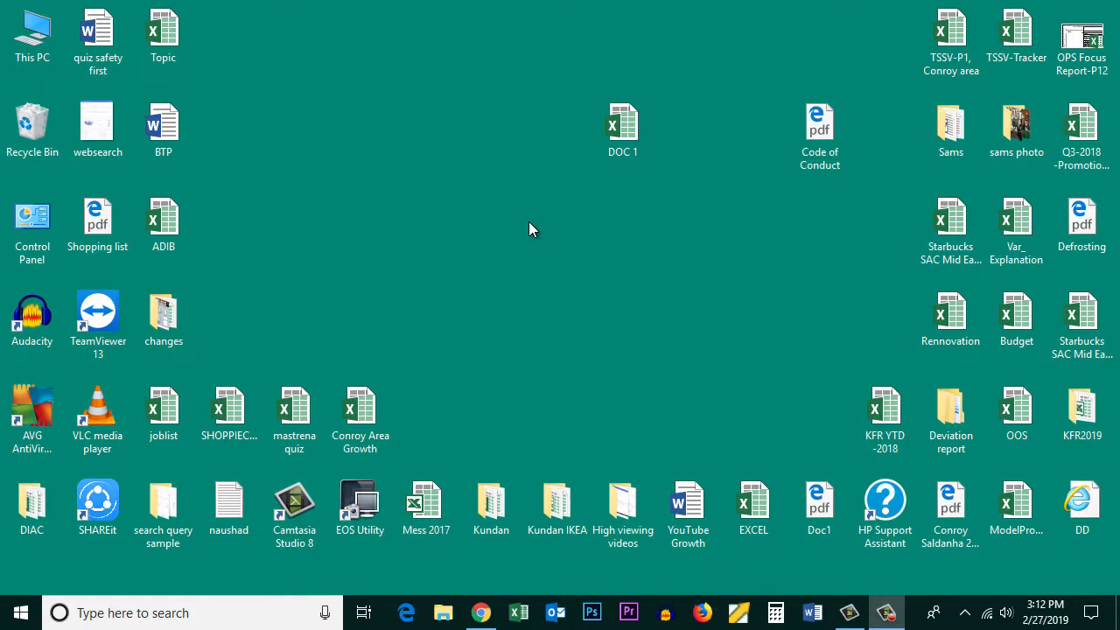
mouse_move(415, 168)
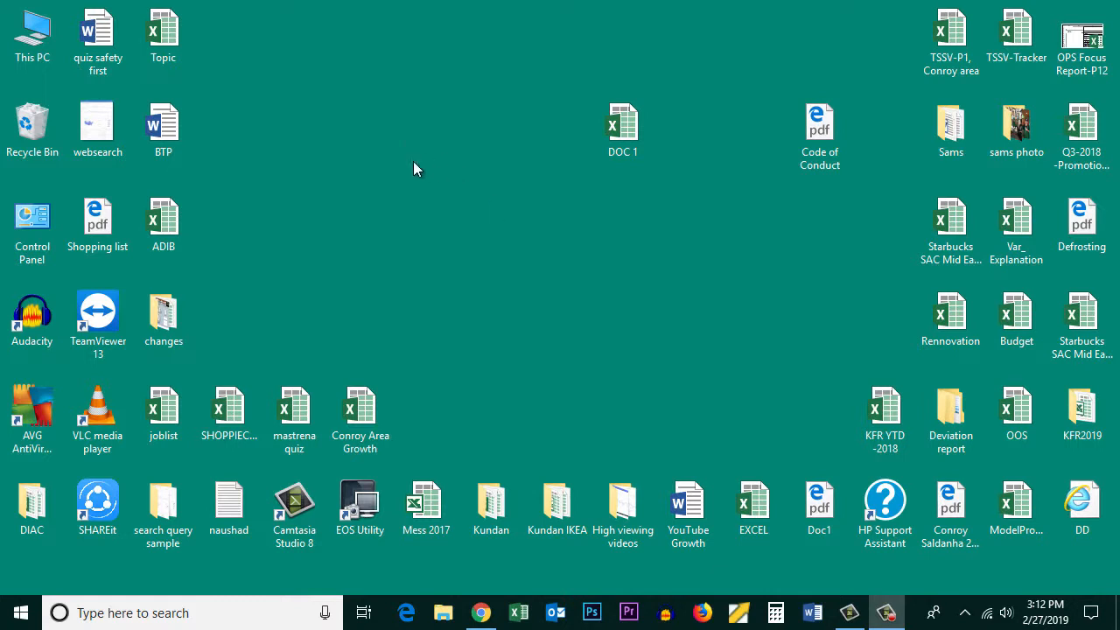
Step: Reach the System Properties Advanced settings from This PC's Properties
right_click(32, 31)
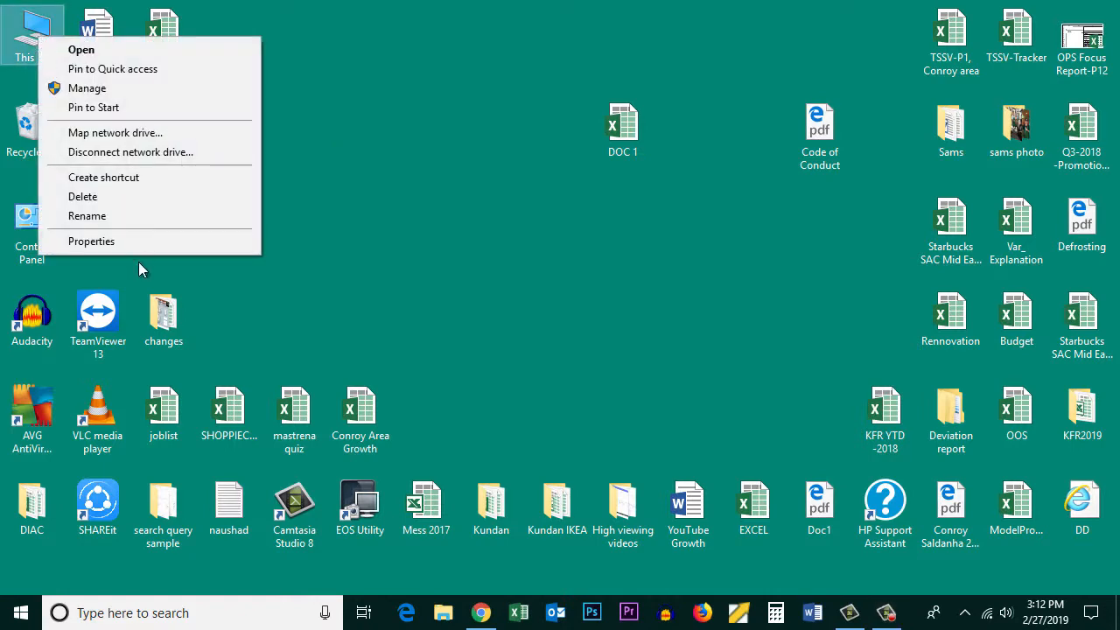
click(91, 240)
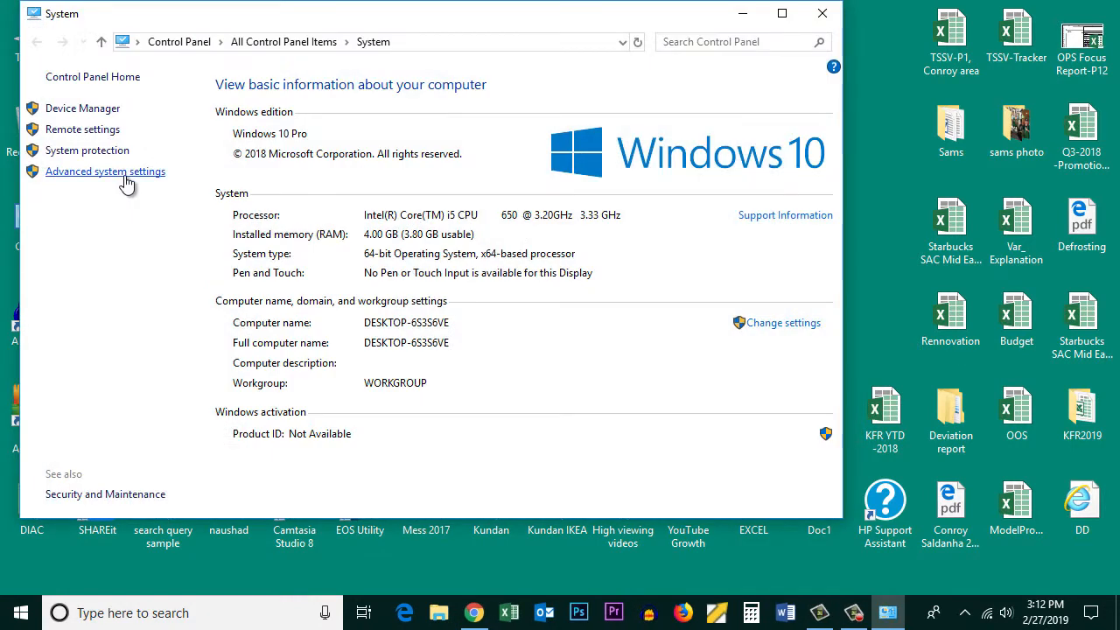
click(105, 171)
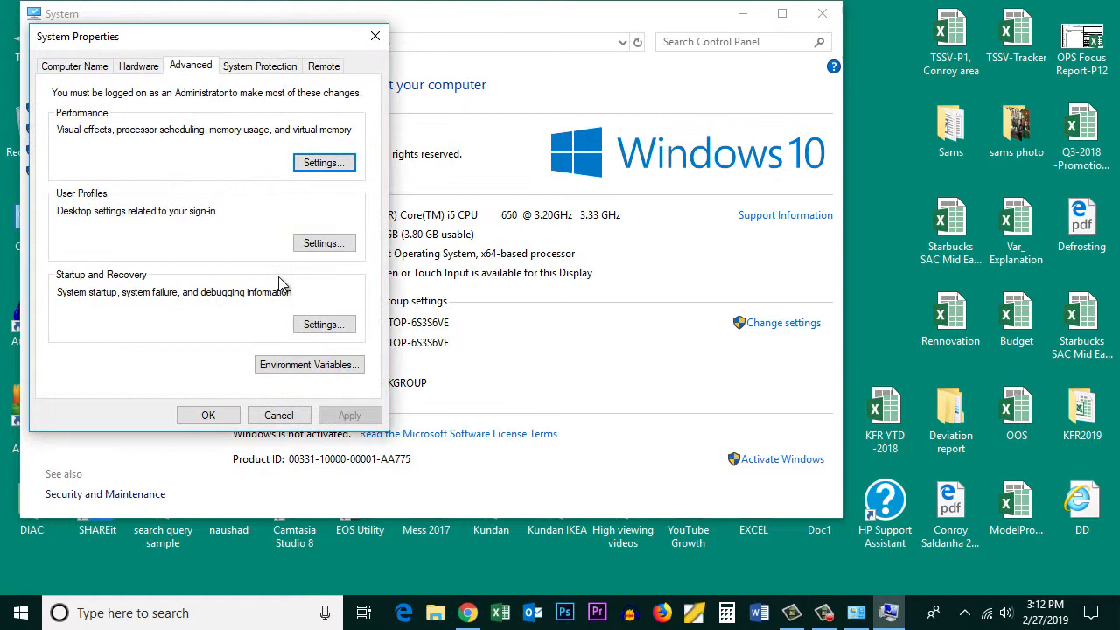
mouse_move(193, 97)
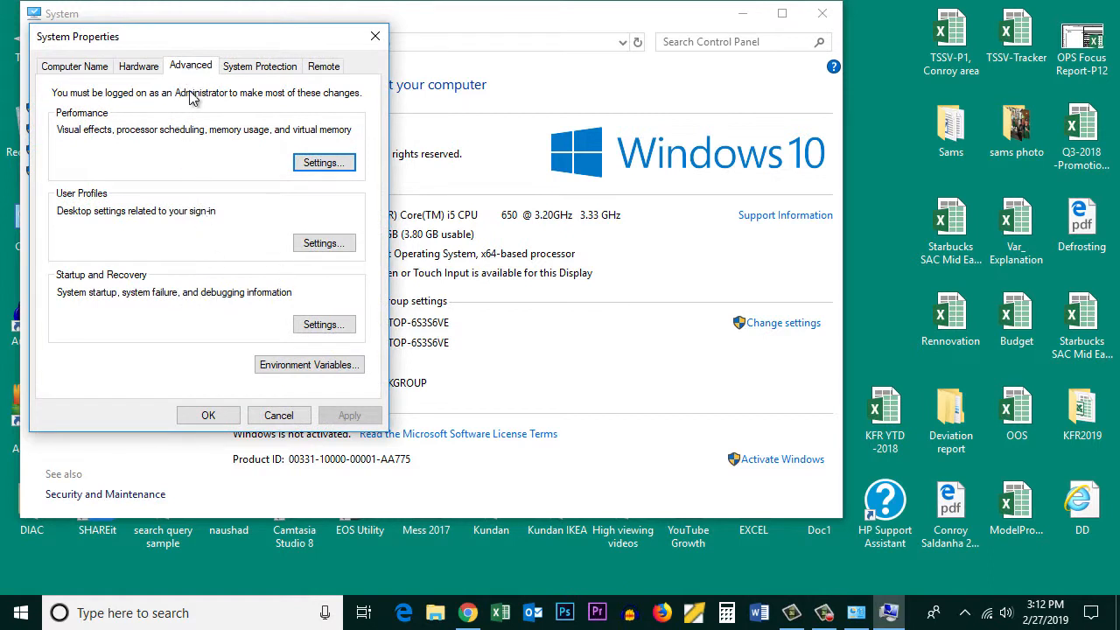
mouse_move(142, 287)
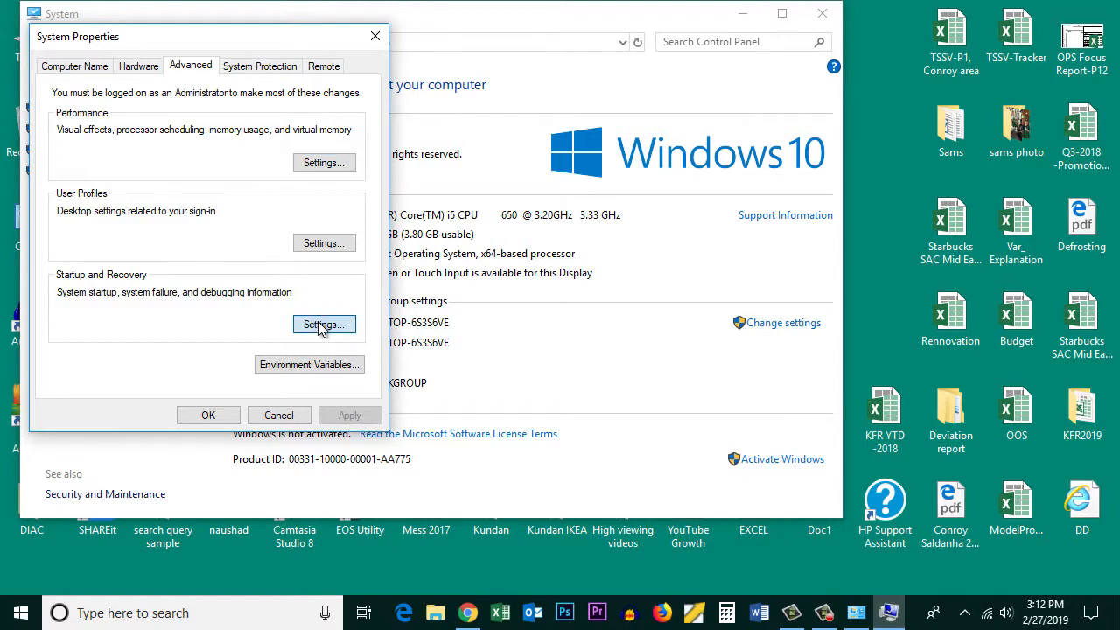
Step: In Startup and Recovery, turn off Automatically restart on system failure and confirm both dialogs
click(323, 324)
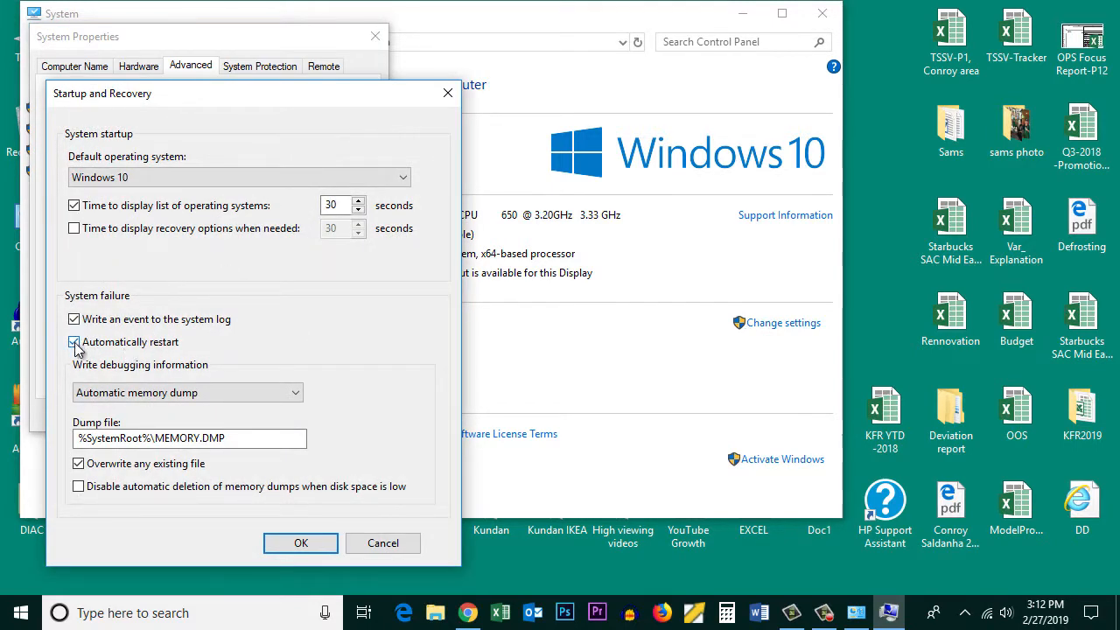
click(73, 341)
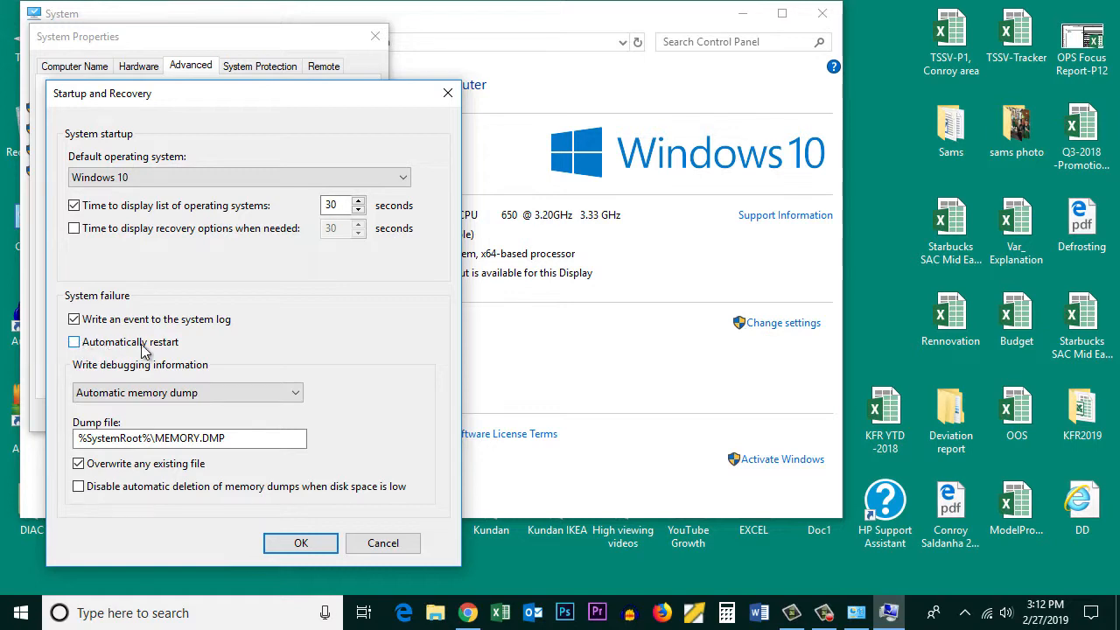
click(74, 341)
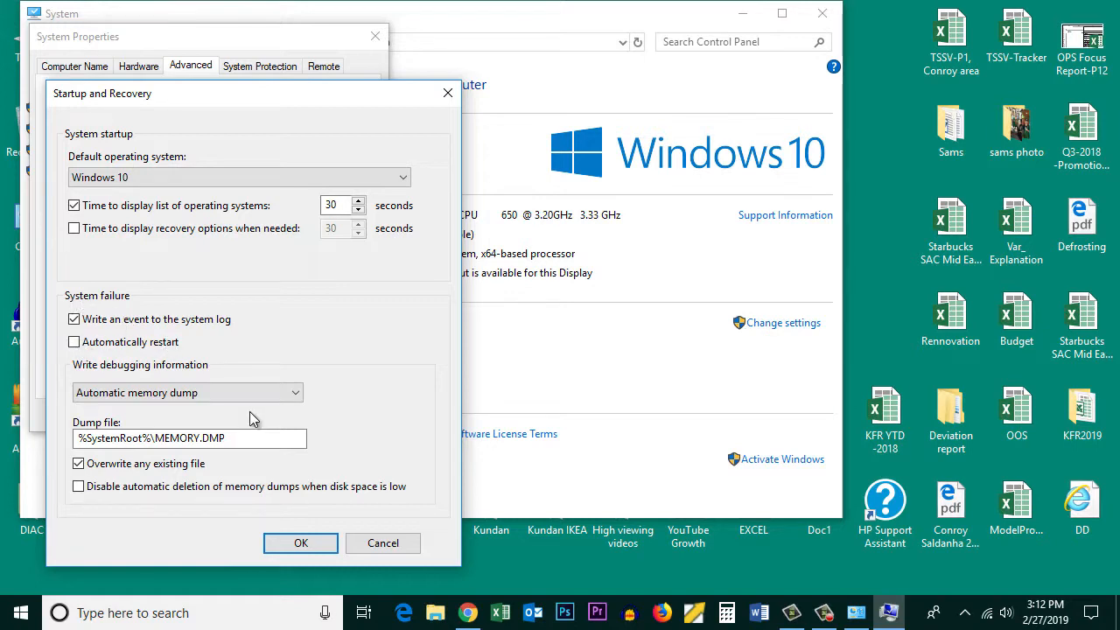
click(382, 542)
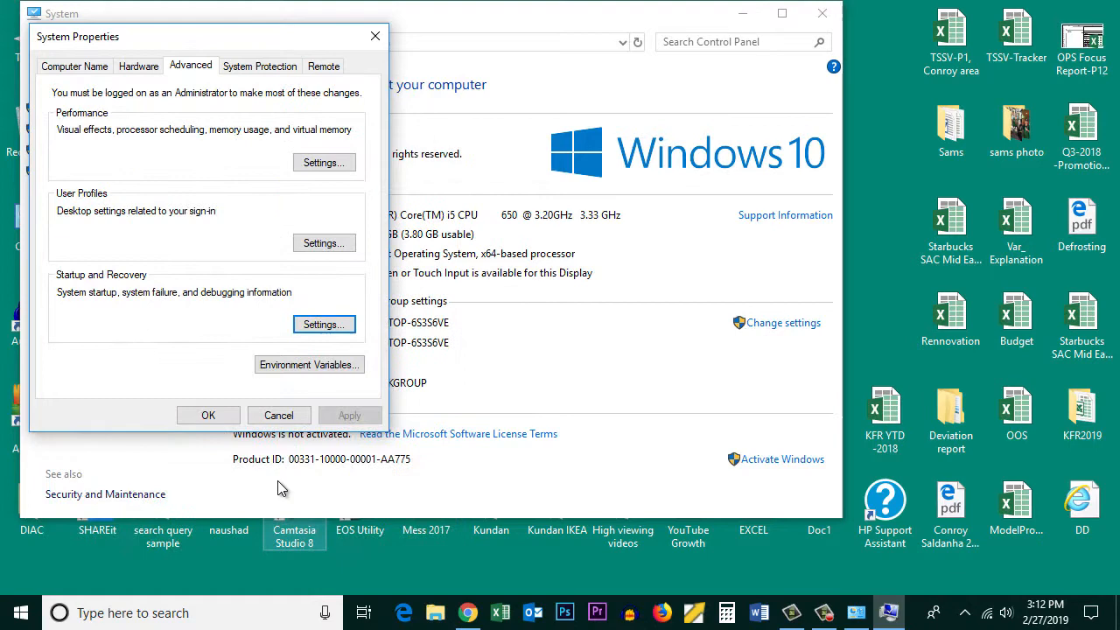
click(278, 414)
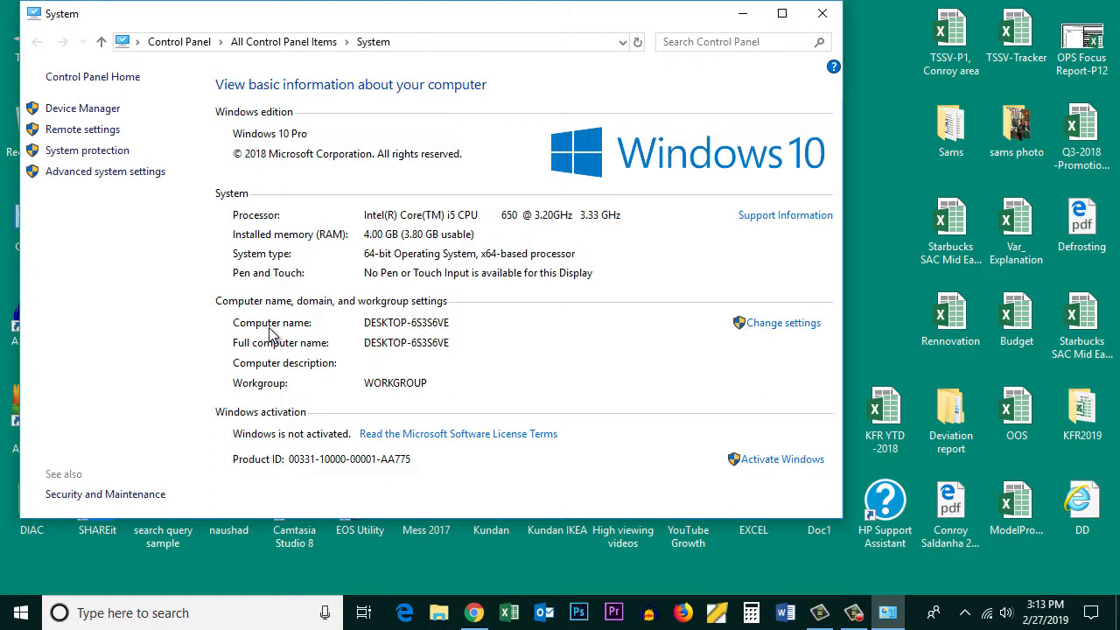
mouse_move(207, 231)
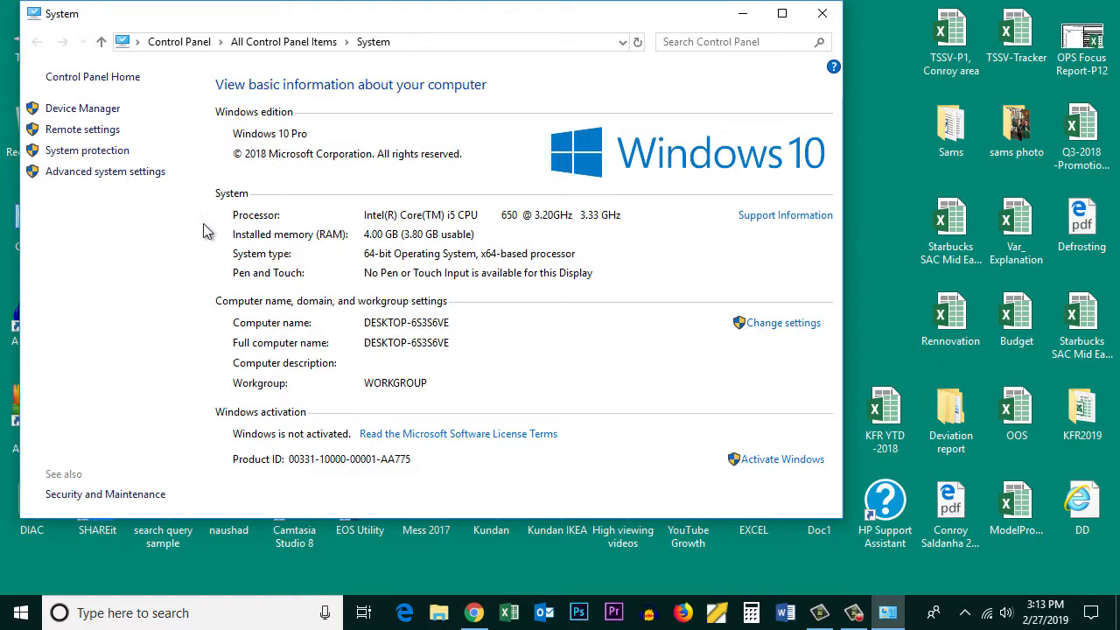
mouse_move(186, 224)
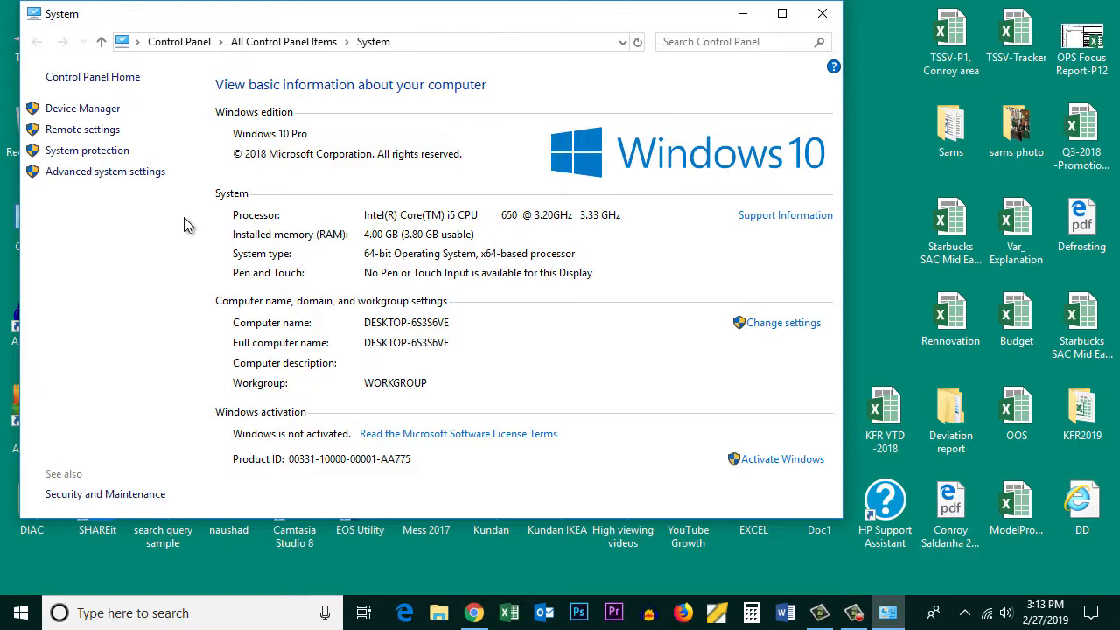
Step: Launch Device Manager from the System window's left pane
click(83, 108)
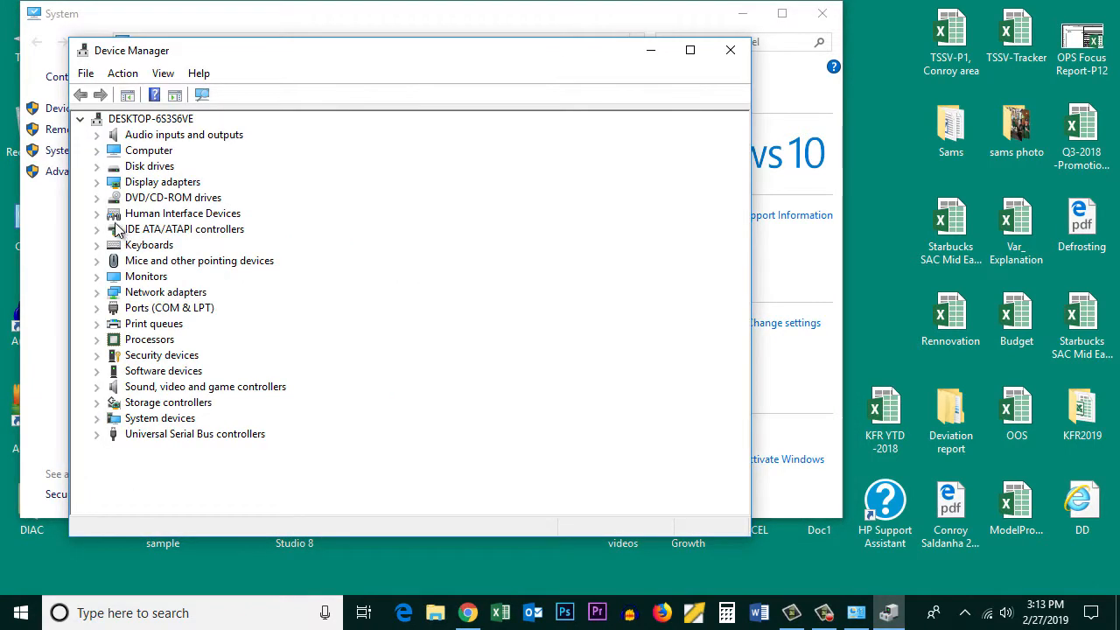
Step: Under Display adapters, start Update driver for Intel(R) HD Graphics
click(97, 181)
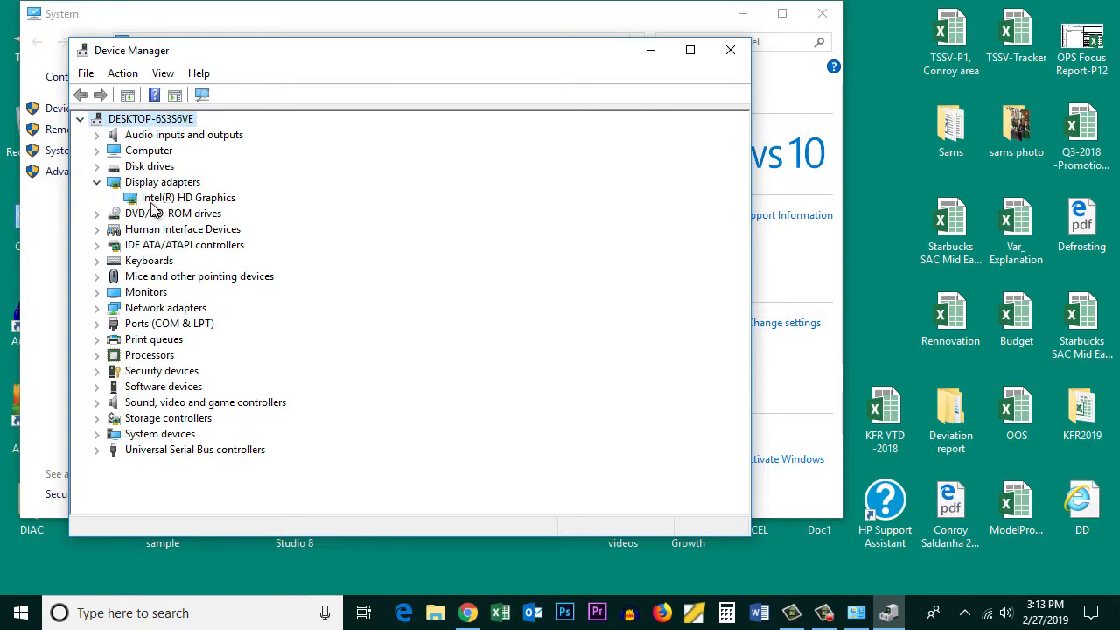
mouse_move(160, 204)
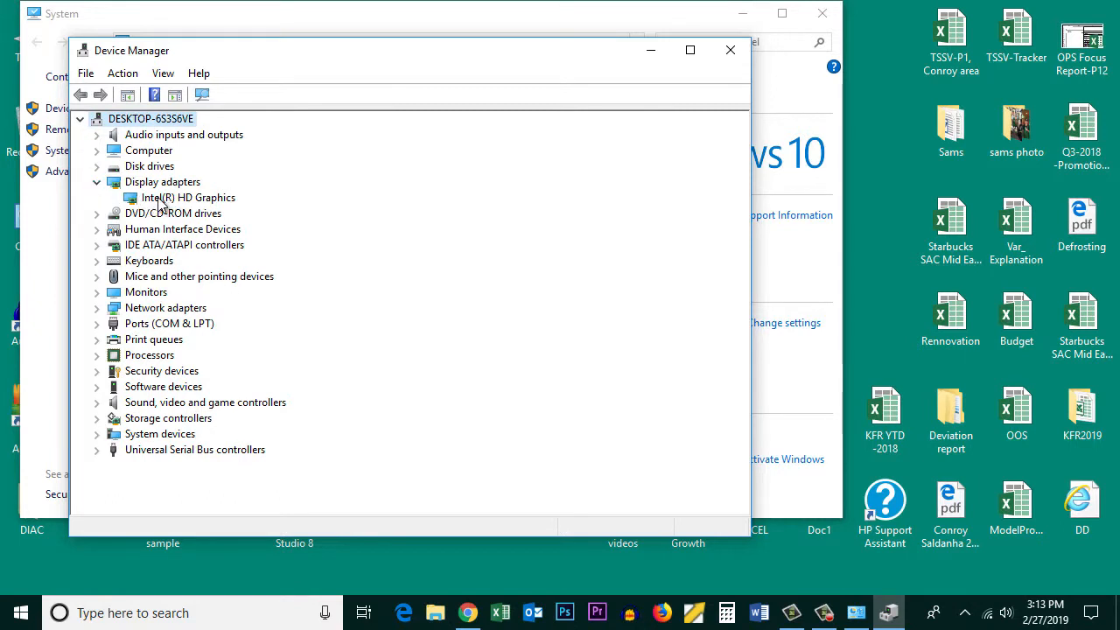
right_click(187, 197)
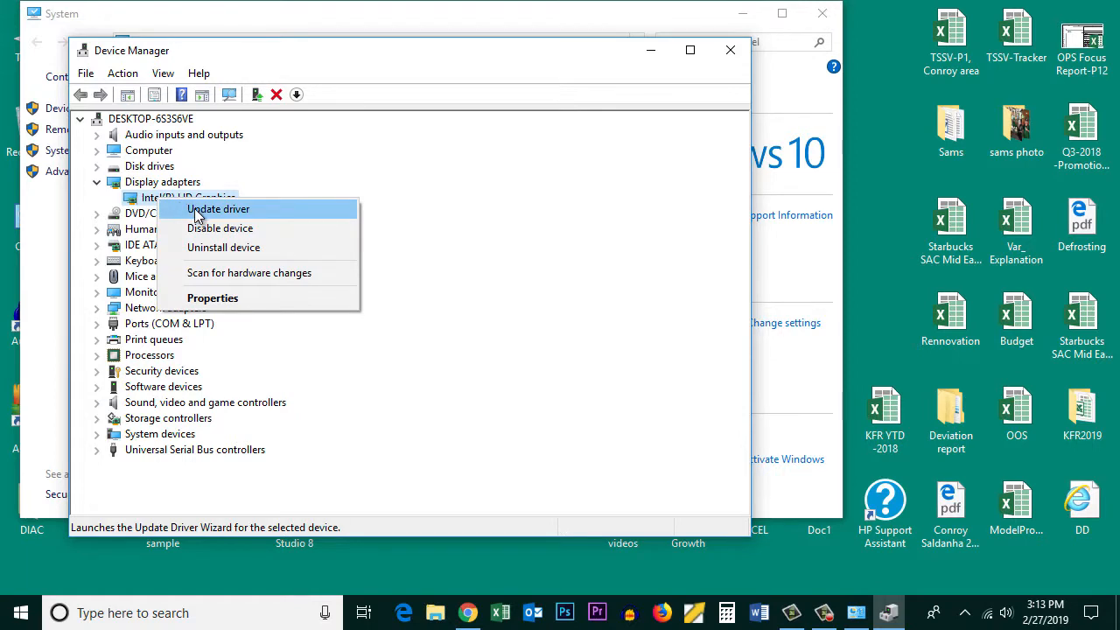
click(218, 209)
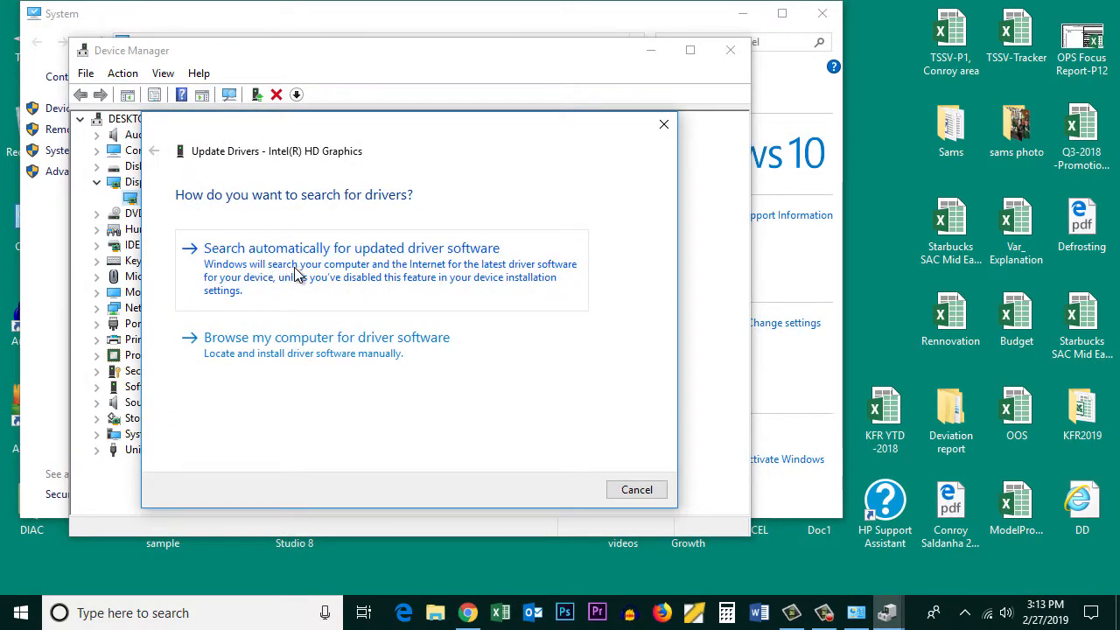
mouse_move(320, 274)
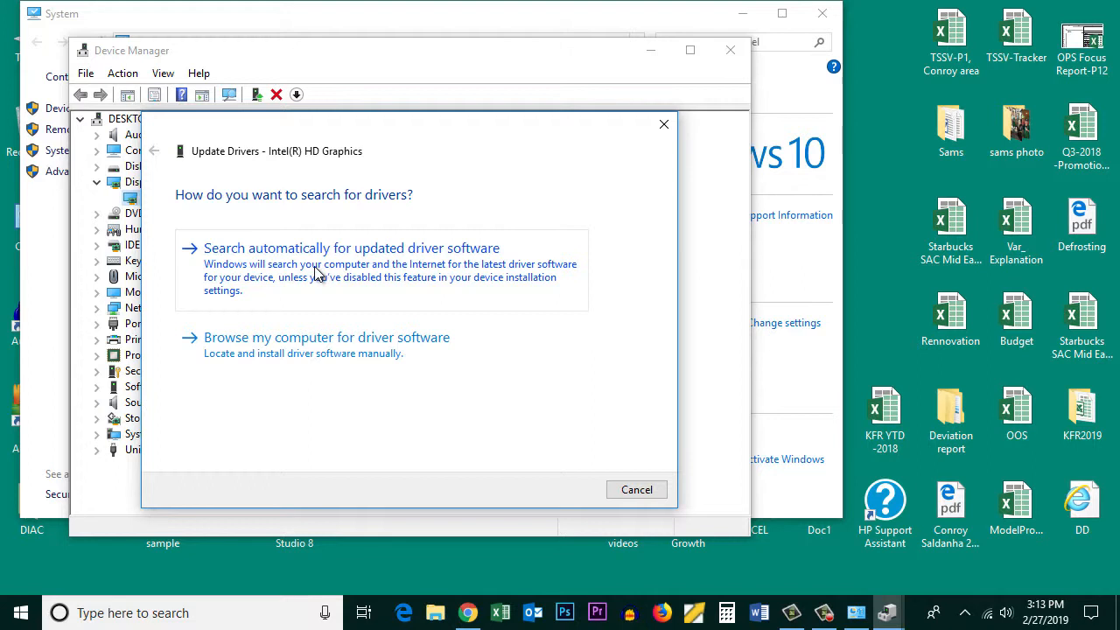
mouse_move(317, 289)
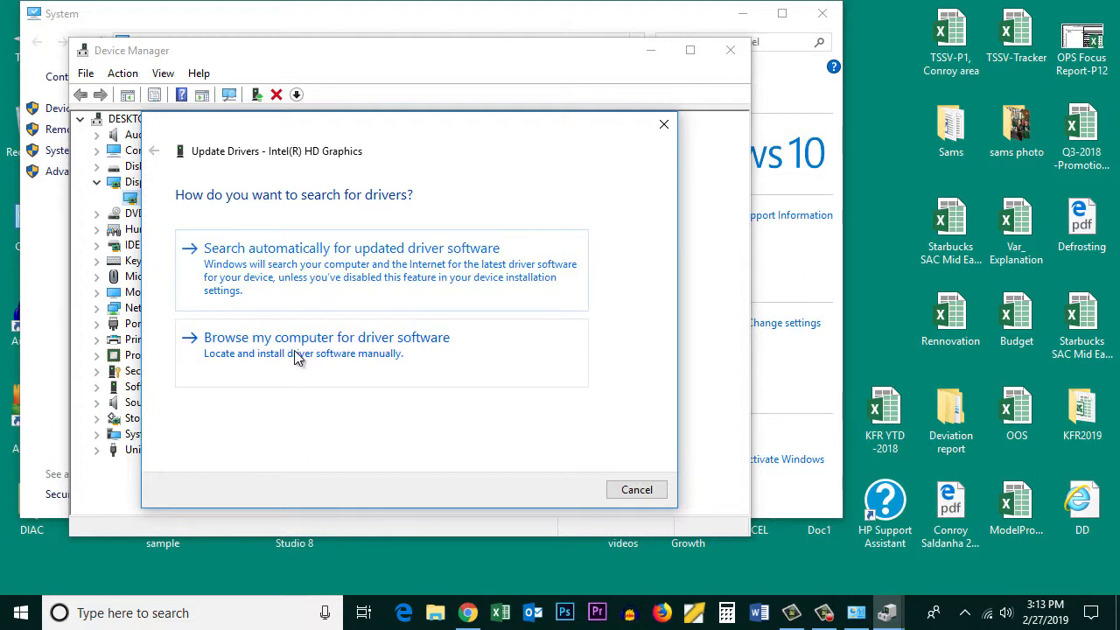
Step: Choose Browse my computer for driver software and look through the Browse For Folder list
click(327, 336)
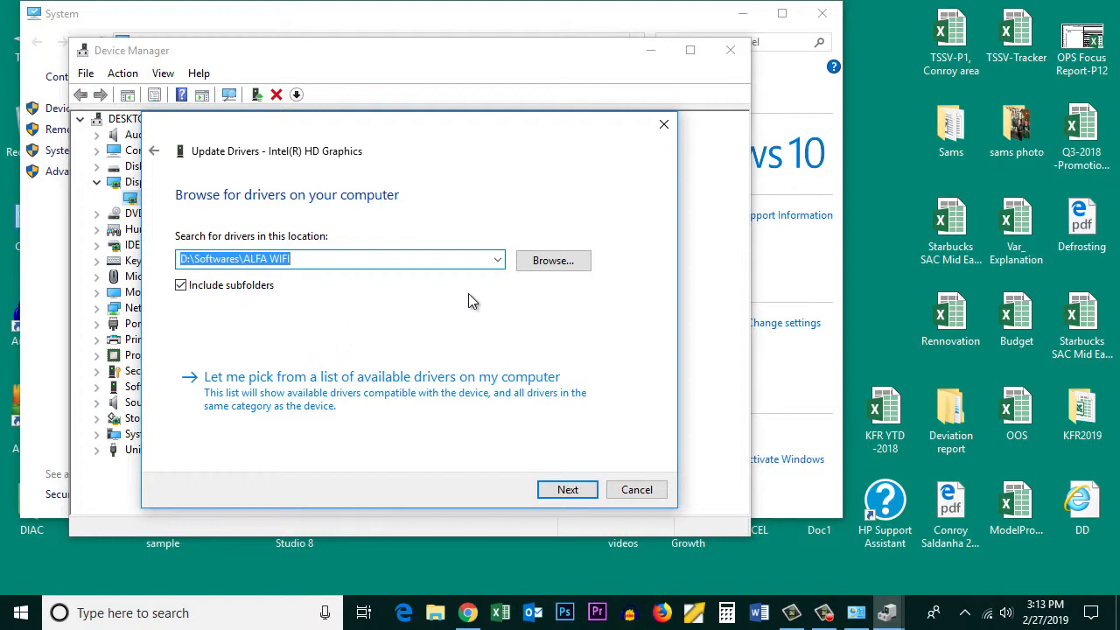
click(552, 260)
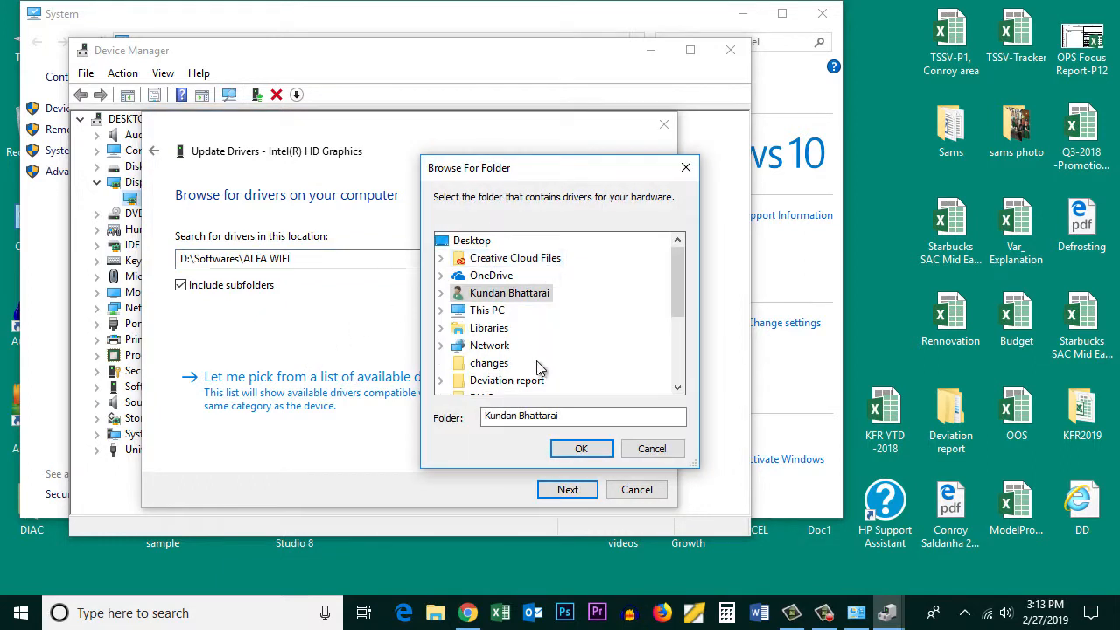
scroll(down, 3)
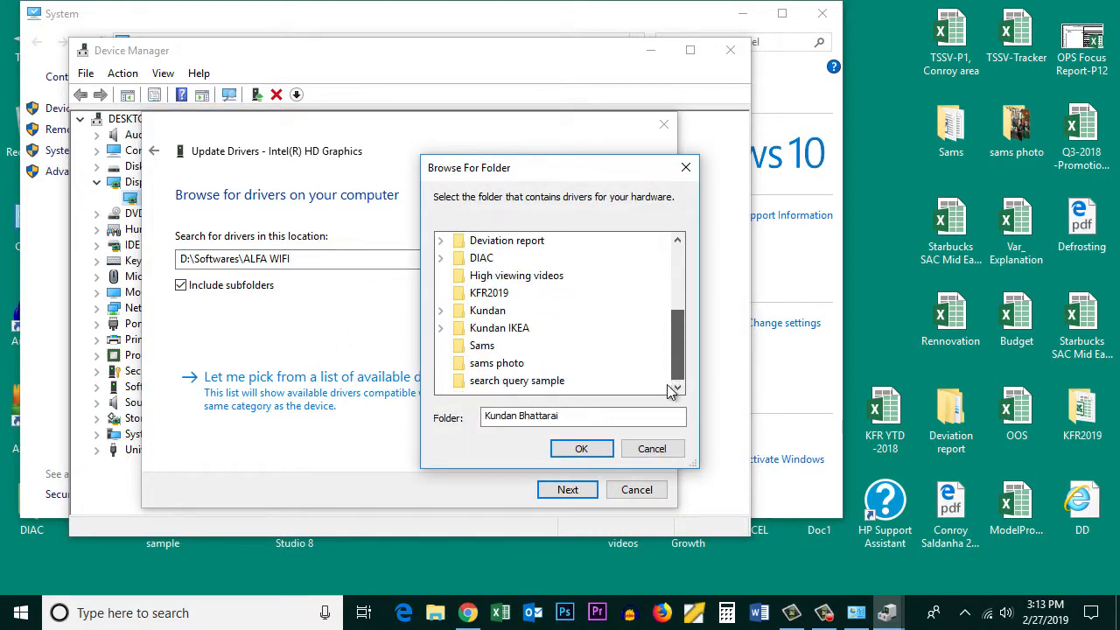